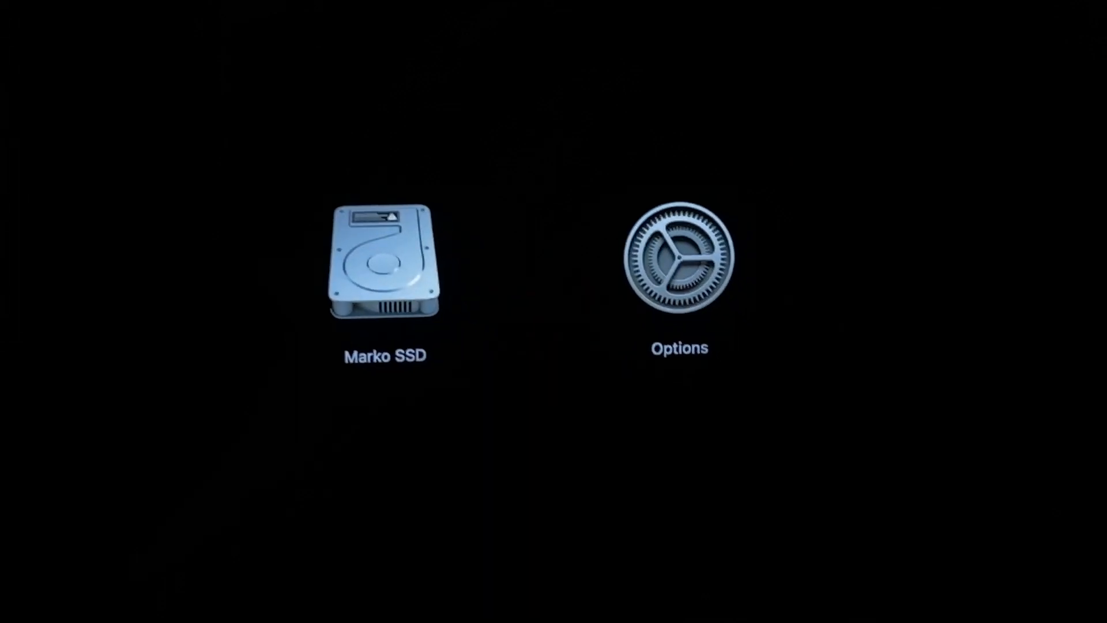
Choose Options at startup and authenticate as the administrator user to enter Recovery utilities
click(678, 265)
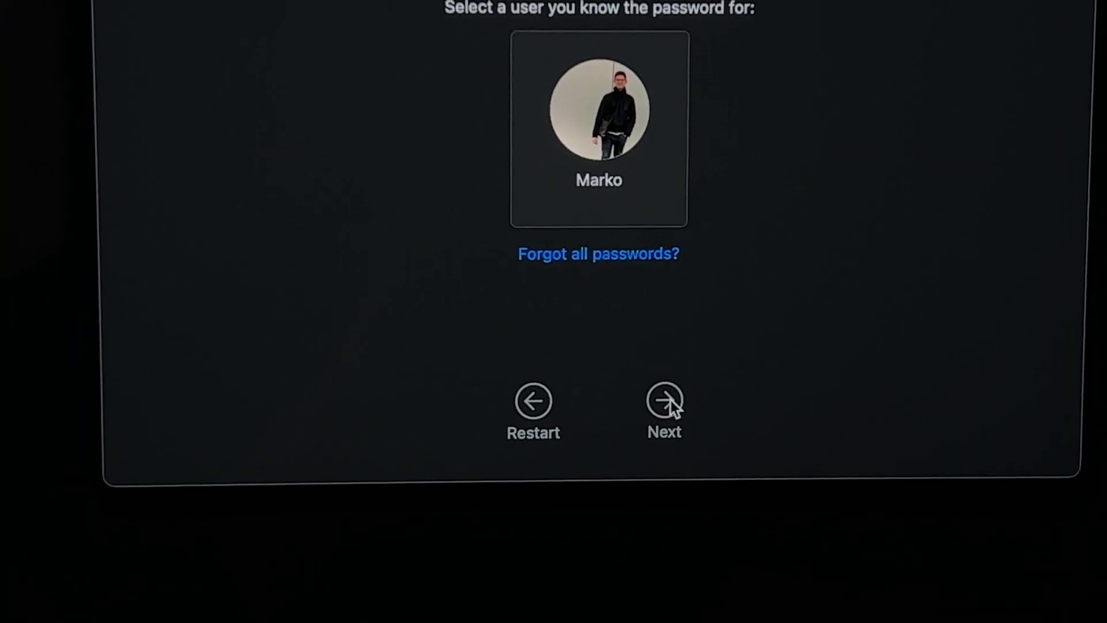
click(664, 401)
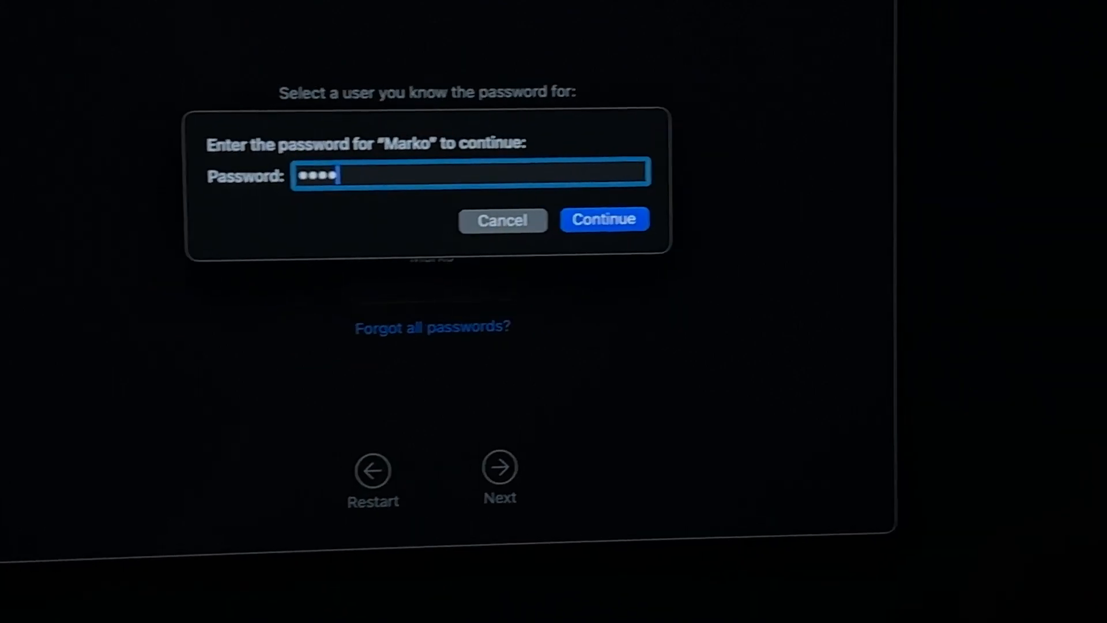
click(604, 220)
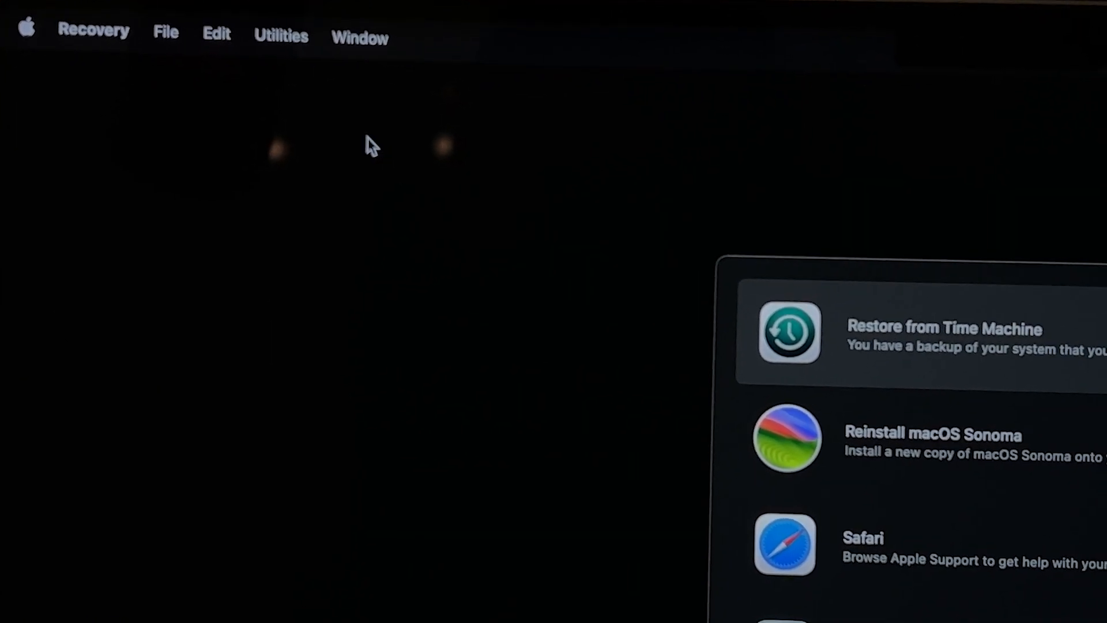
Launch Startup Security Utility and unlock the encrypted startup disk with its password, listing macOS 14.1
click(281, 34)
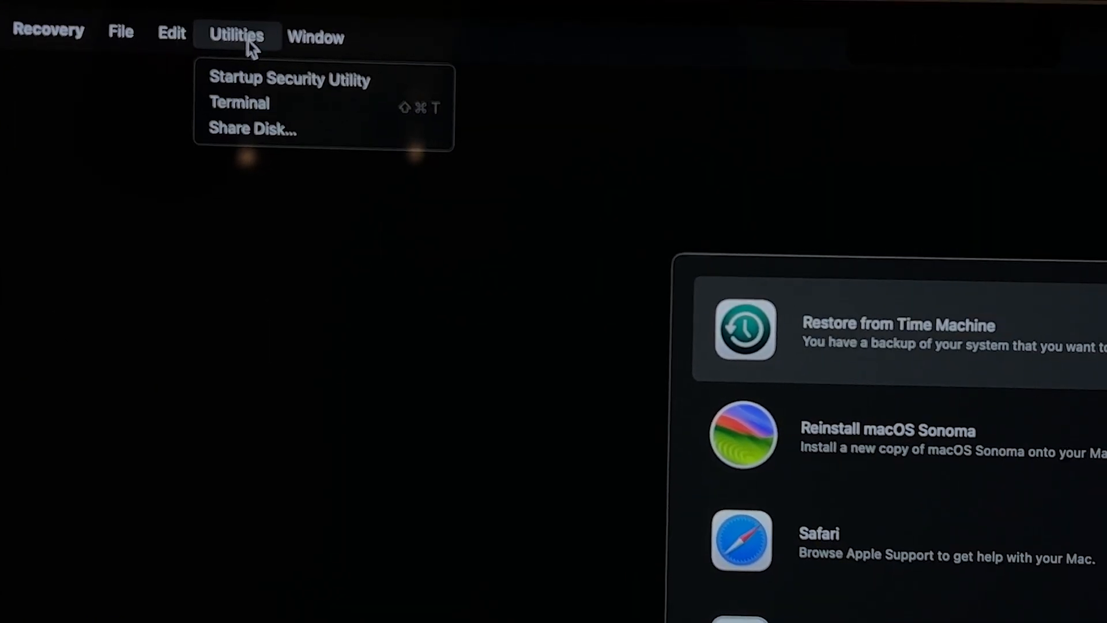
mouse_move(163, 104)
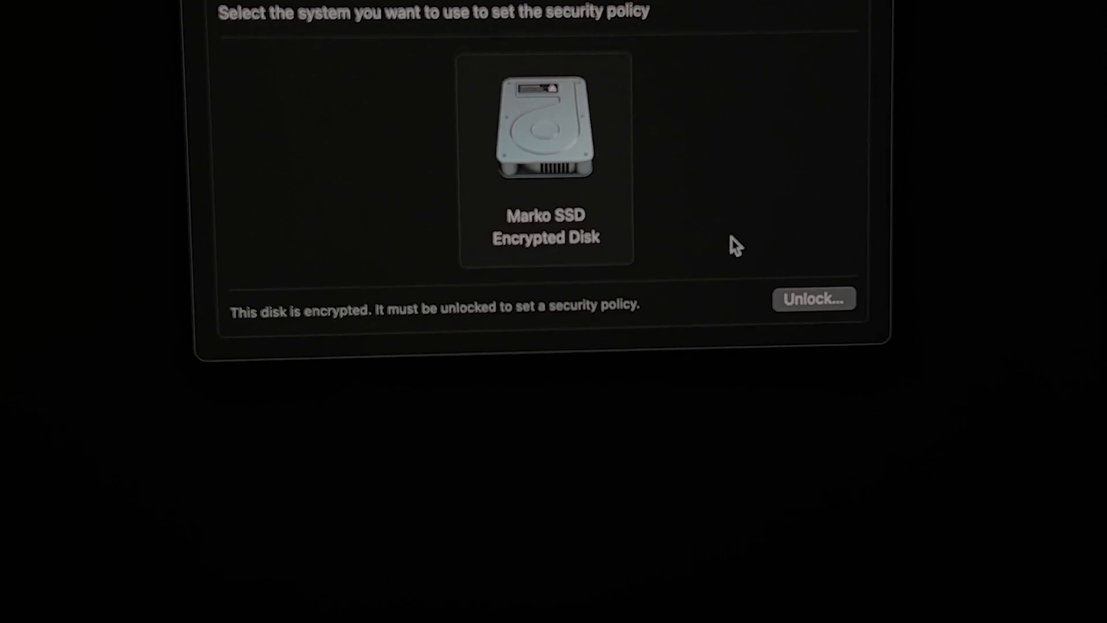
click(816, 298)
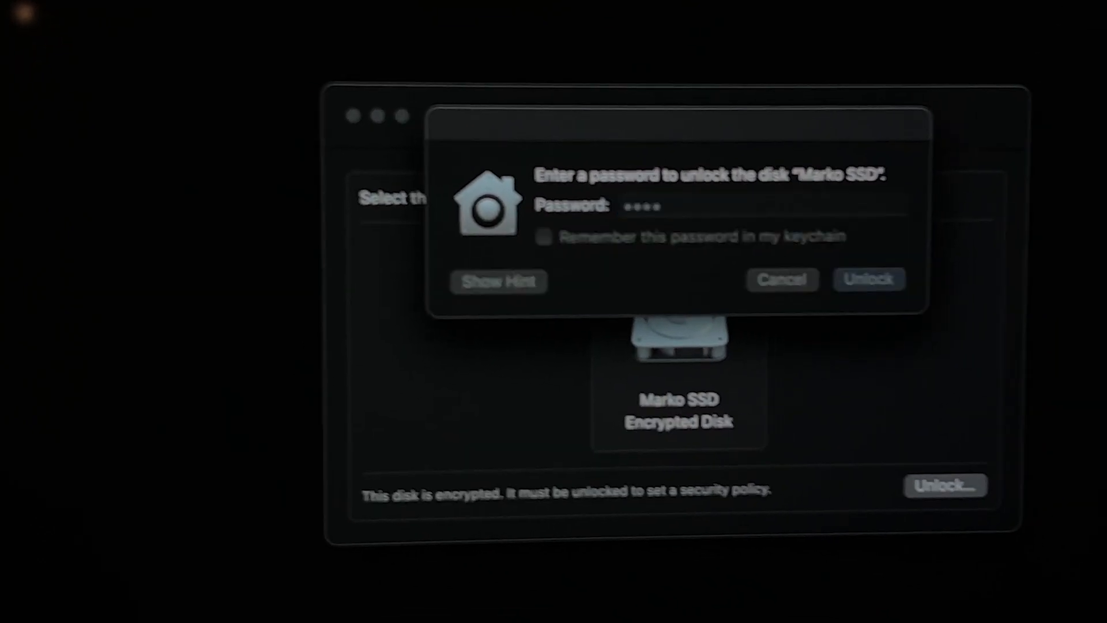
click(870, 278)
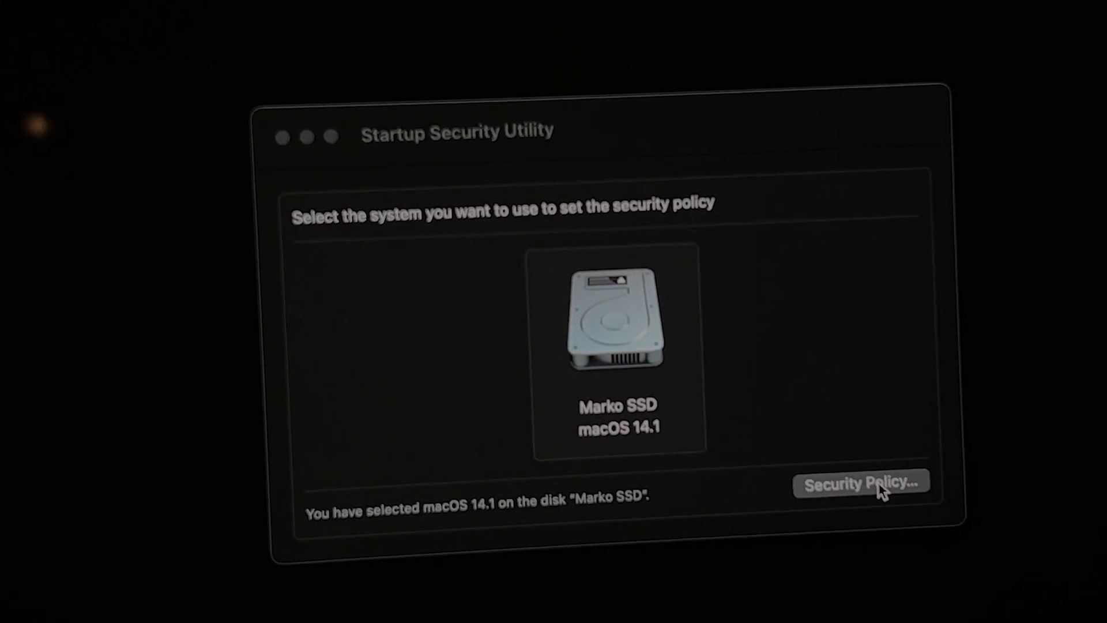
Apply Reduced Security with user management of kernel extensions from identified developers allowed
click(861, 485)
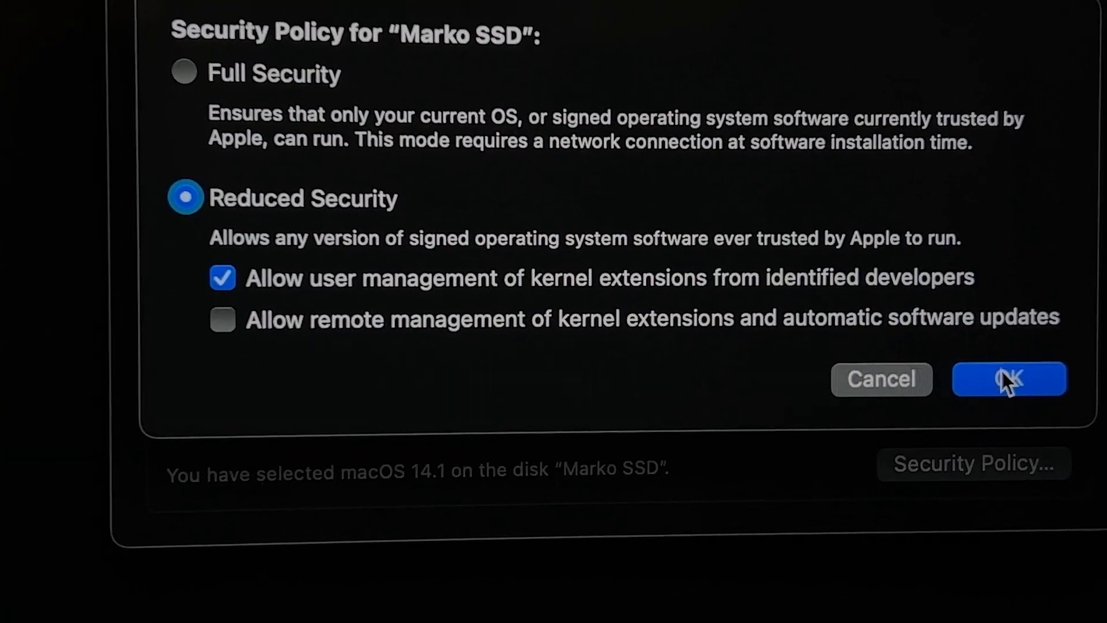
click(1007, 378)
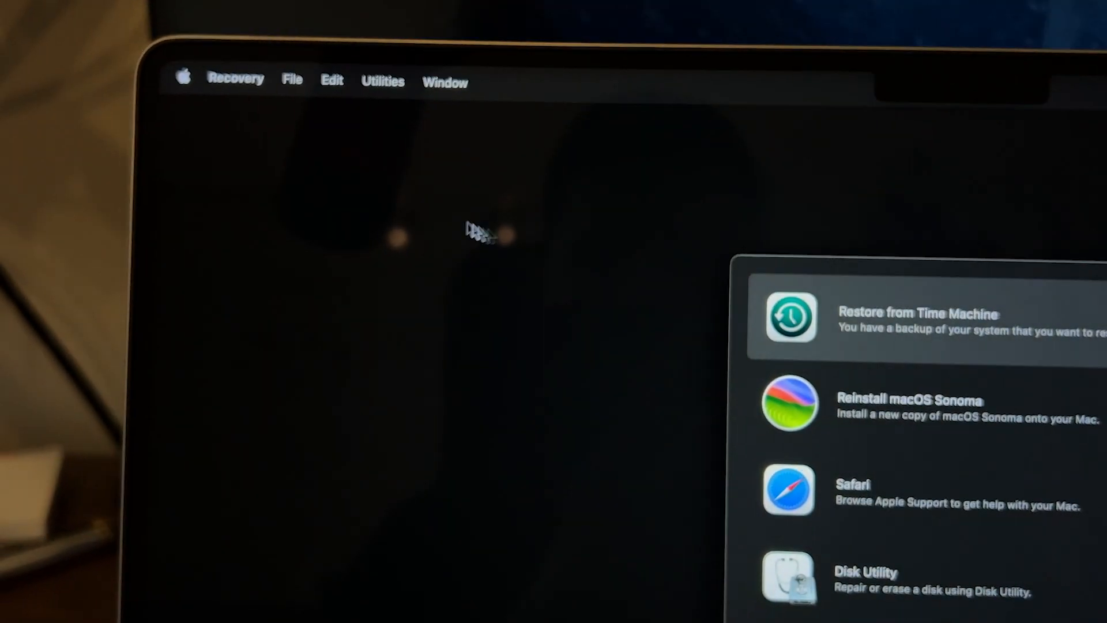
Restart the Mac from the Apple menu to boot back into the normal desktop
click(185, 78)
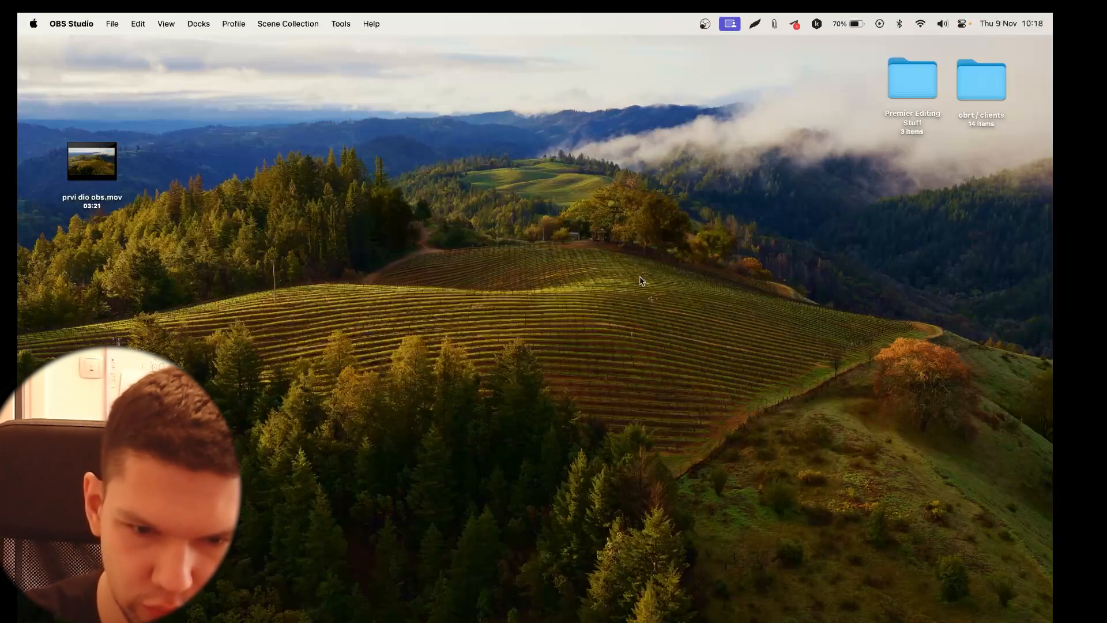
Search for System Settings via Spotlight and review the Security section of Privacy & Security
key(Cmd+Space)
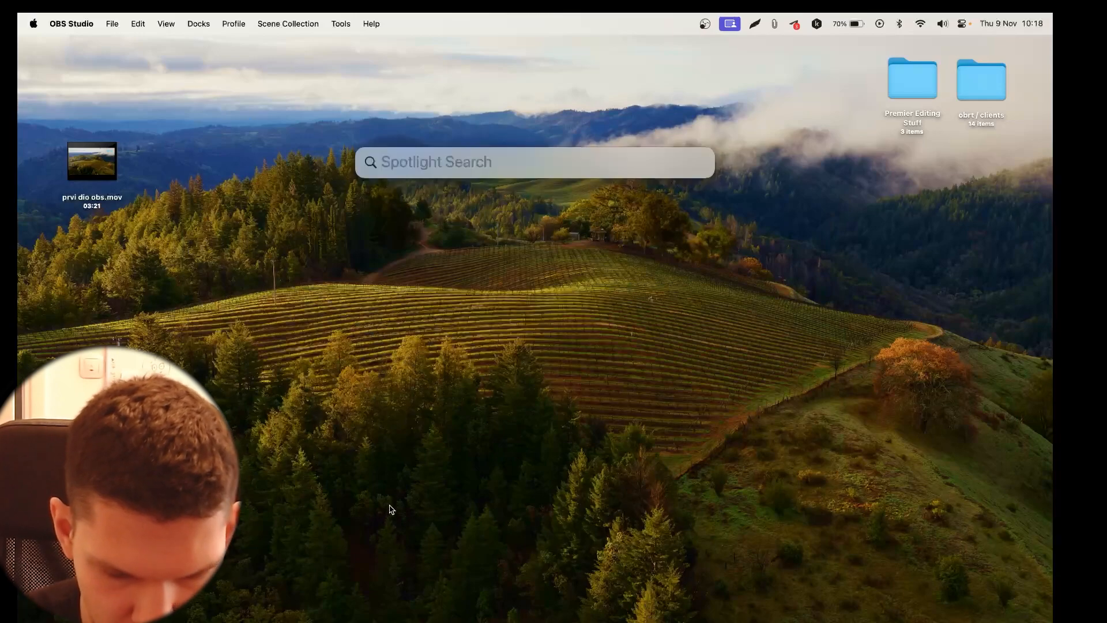
text(system Settings)
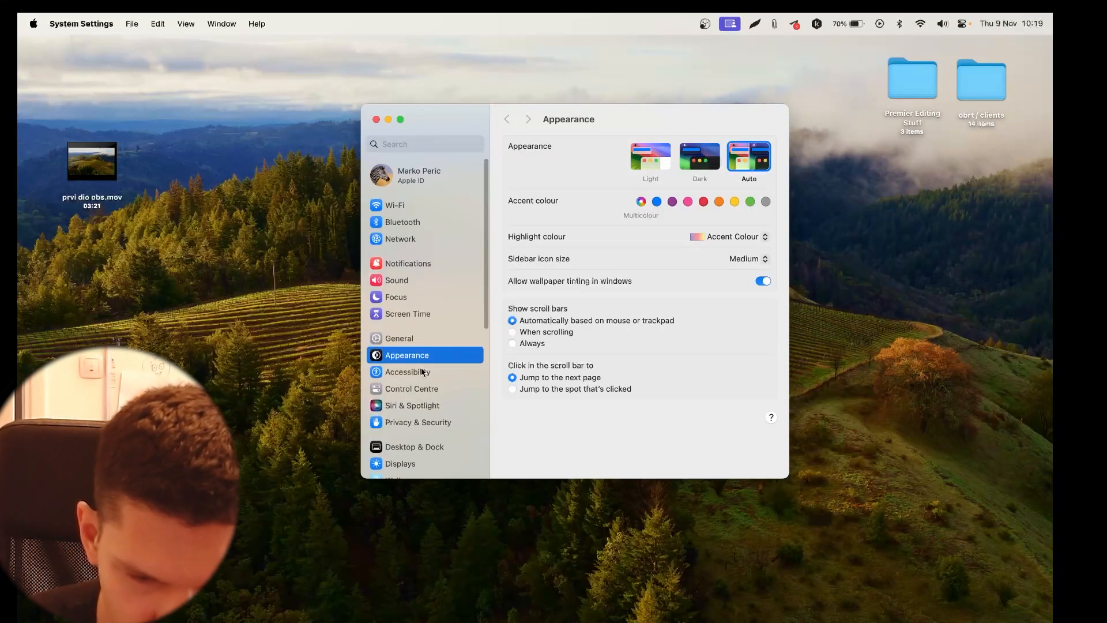
click(417, 422)
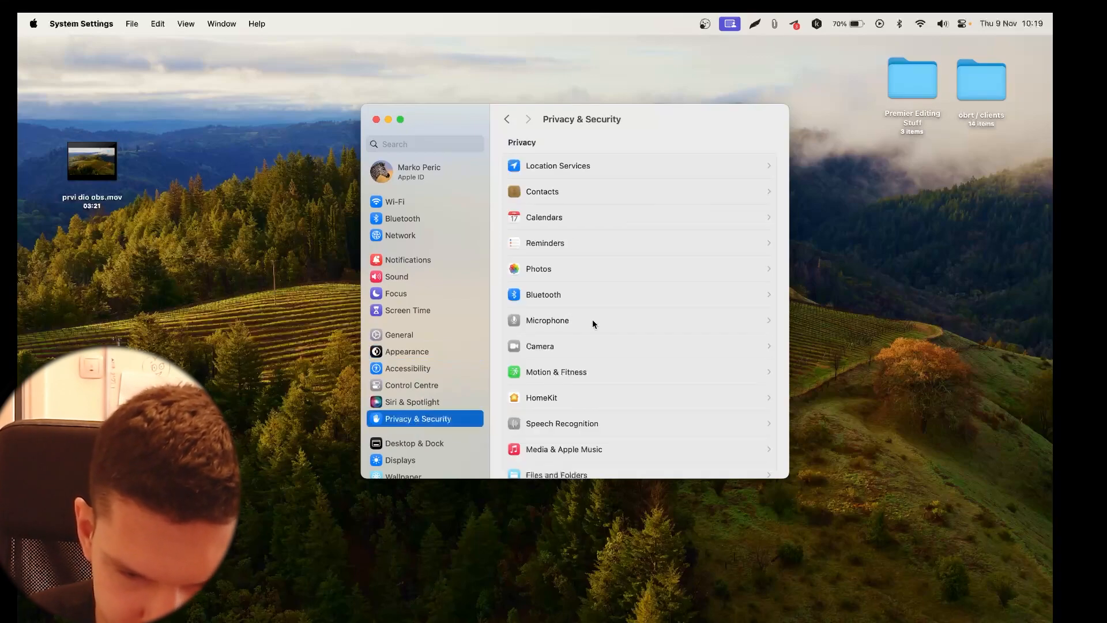
scroll(down, 3)
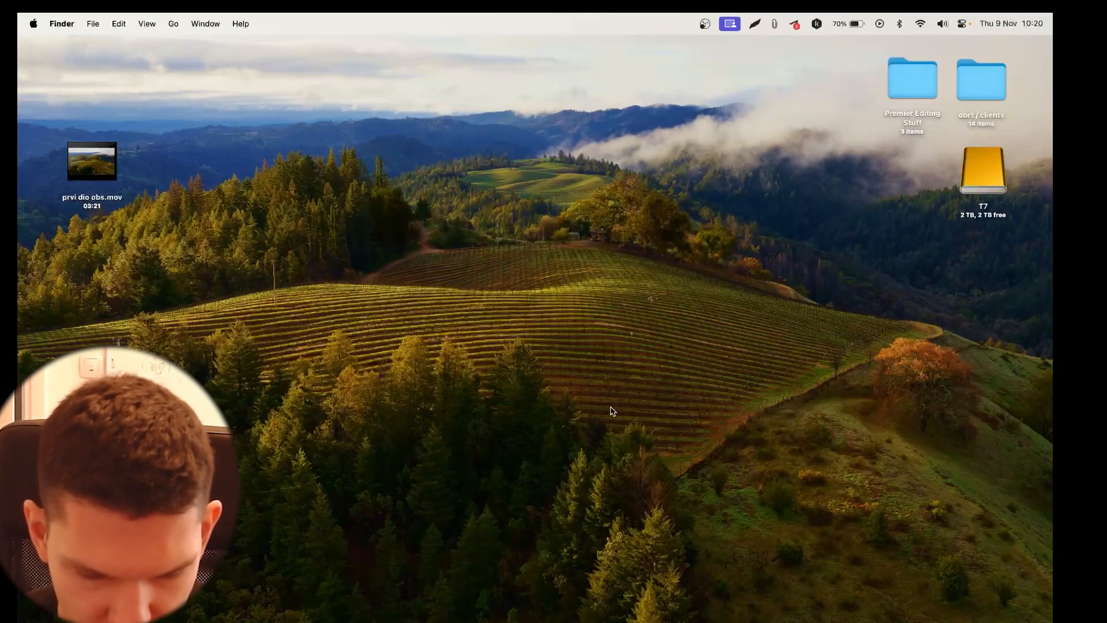
Launch SamsungPortableSSD_1.0 from Spotlight to show the 2000GB 'Marko Externi SSD 2T' drive
text(sam)
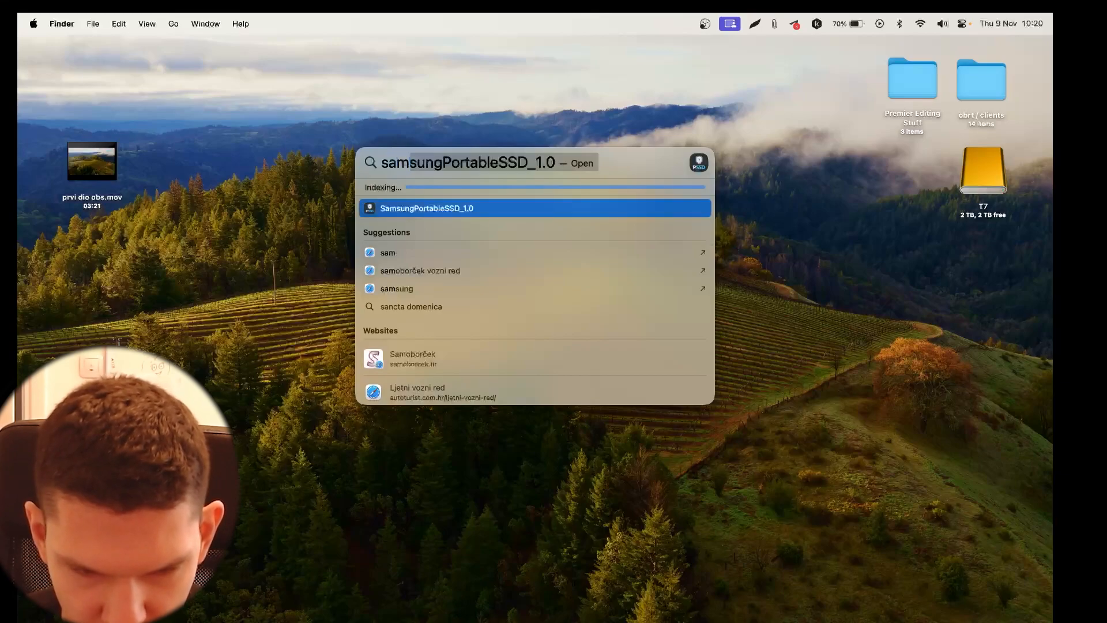
key(Return)
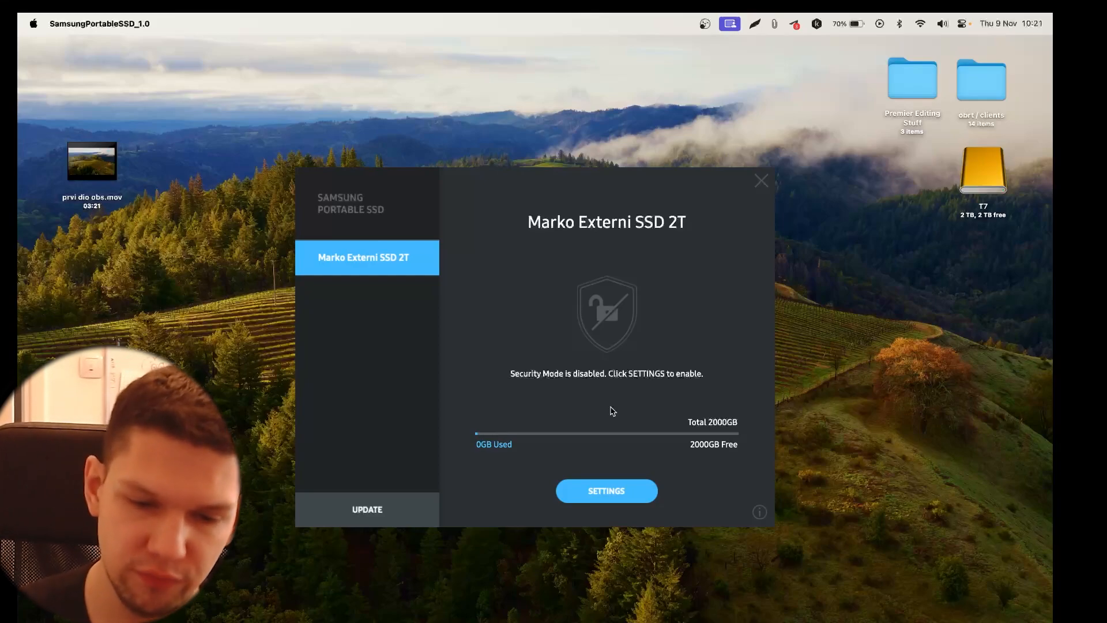
Close the SamsungPortableSSD window, leaving the desktop with the T7 drive mounted
click(762, 180)
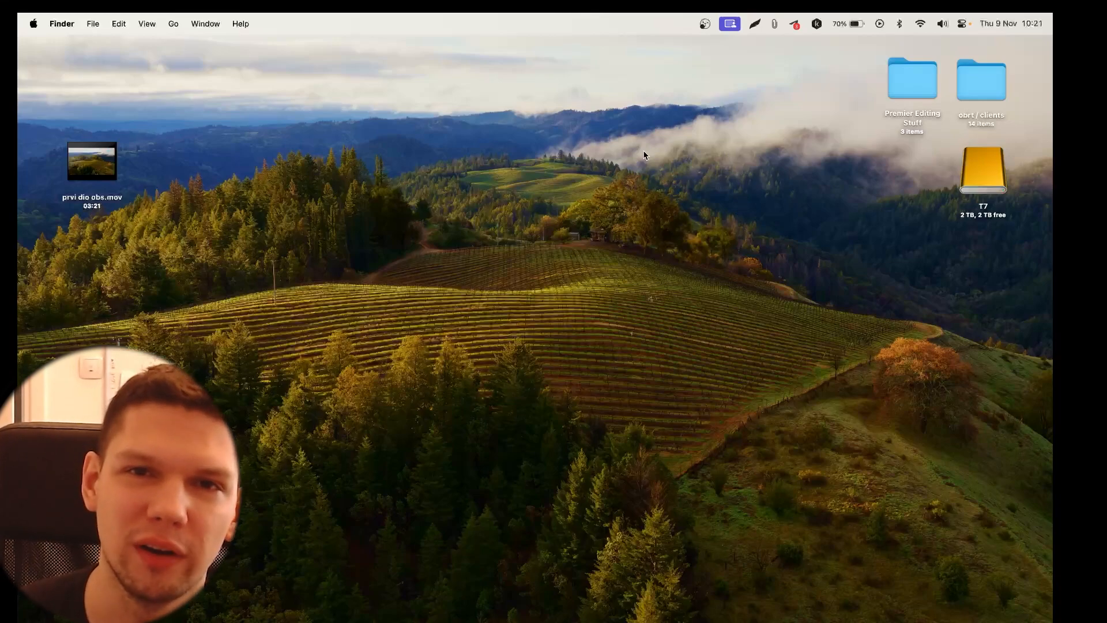
mouse_move(688, 153)
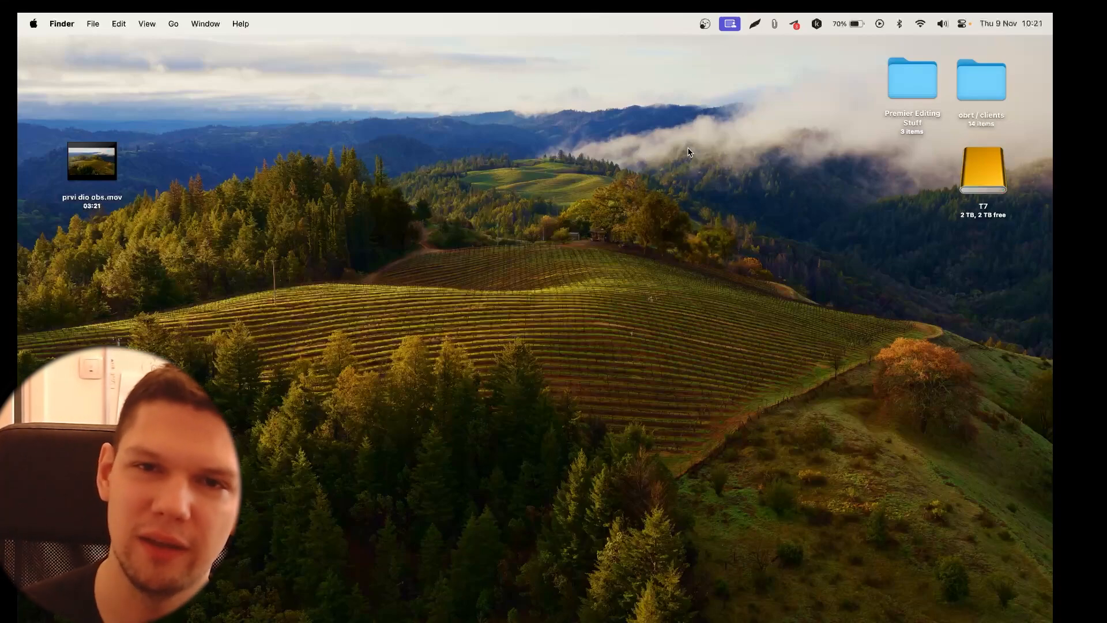